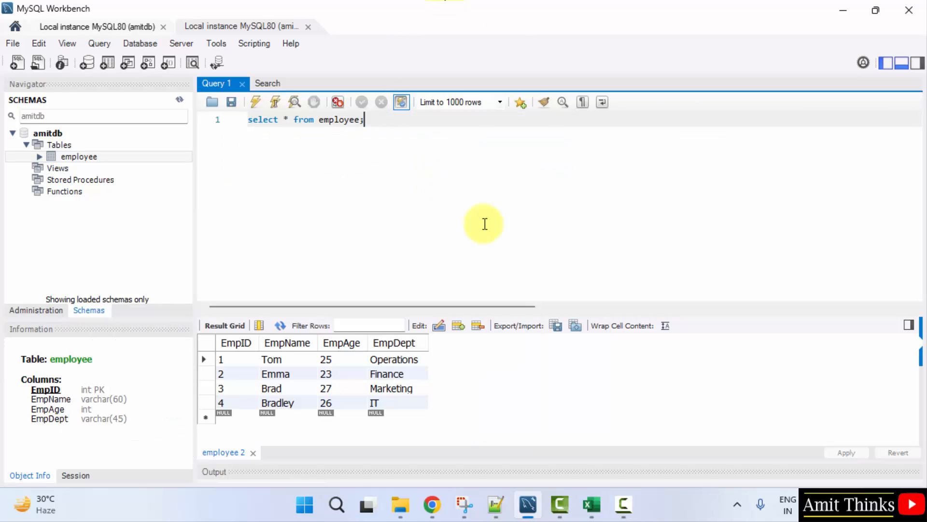
mouse_move(615, 326)
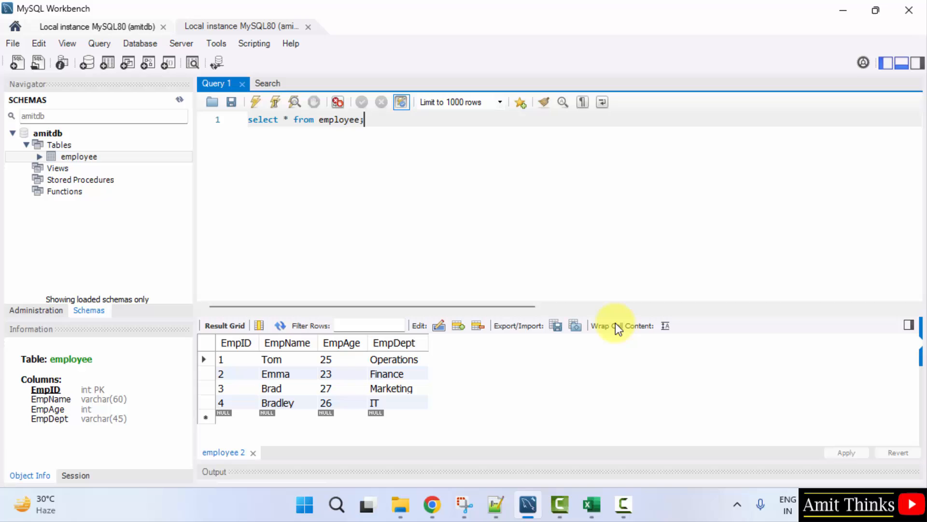
mouse_move(468, 235)
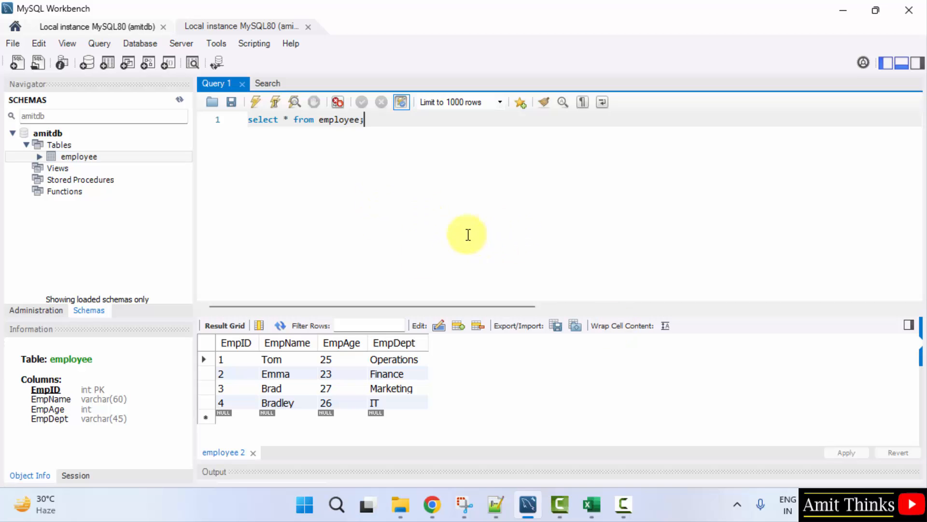
mouse_move(286, 182)
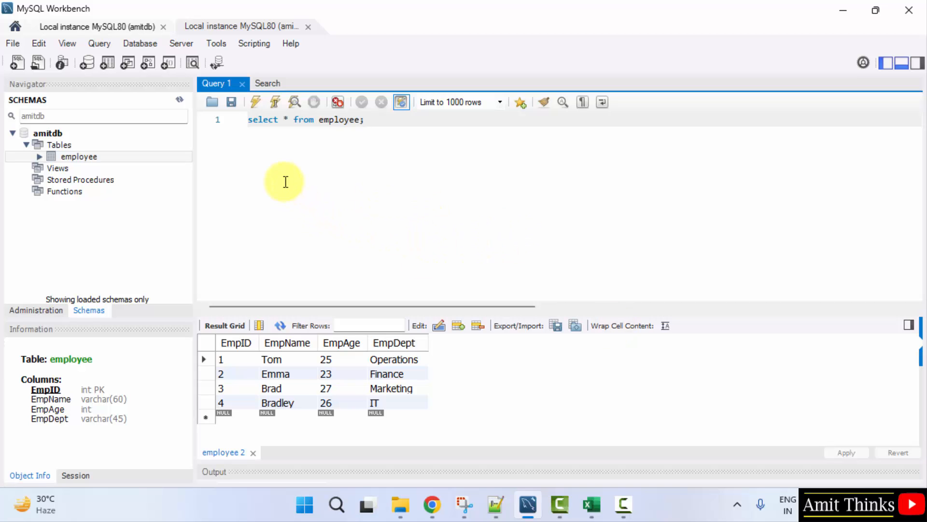
Change the SQL Editor font to Consolas at size 18 in Preferences and save.
click(39, 44)
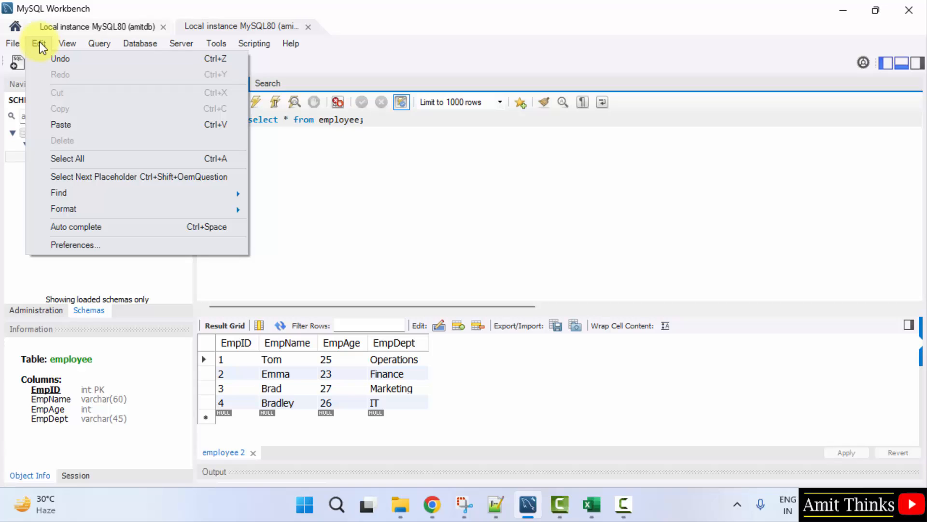
click(116, 242)
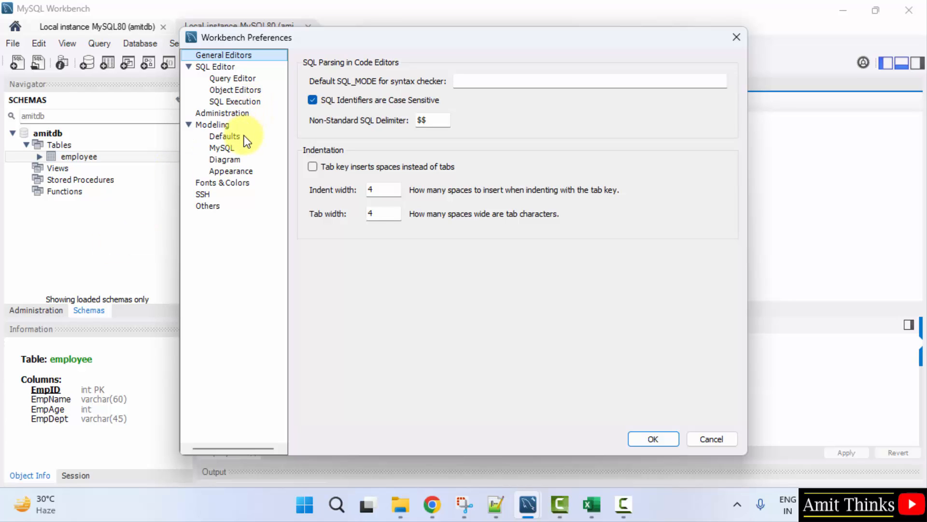
click(222, 183)
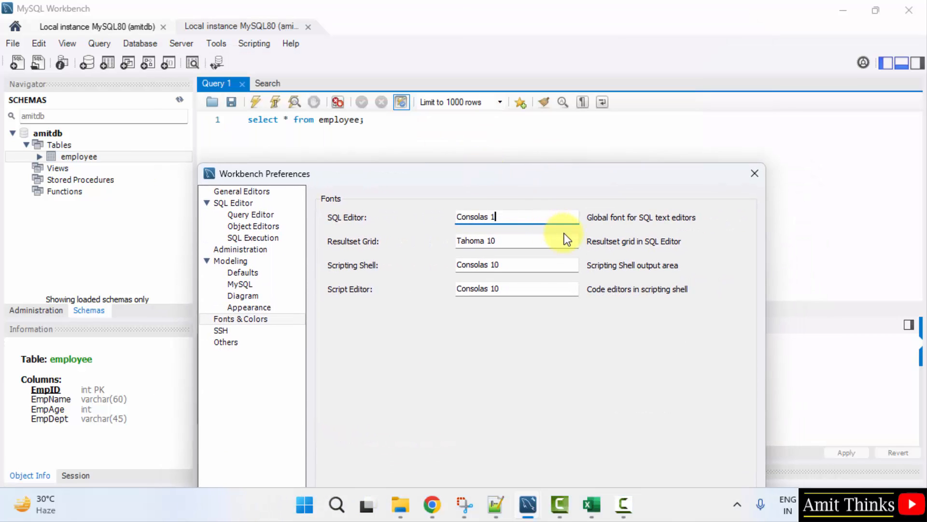
text(8)
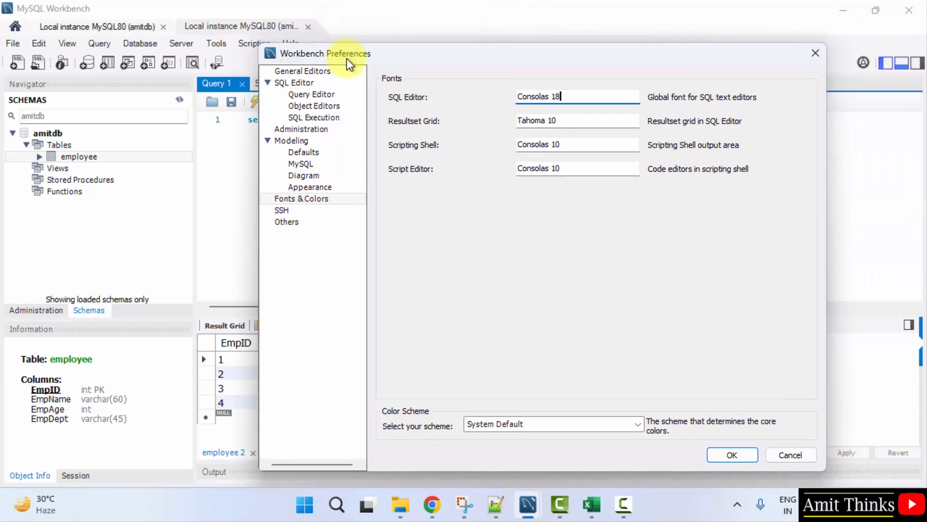
click(732, 455)
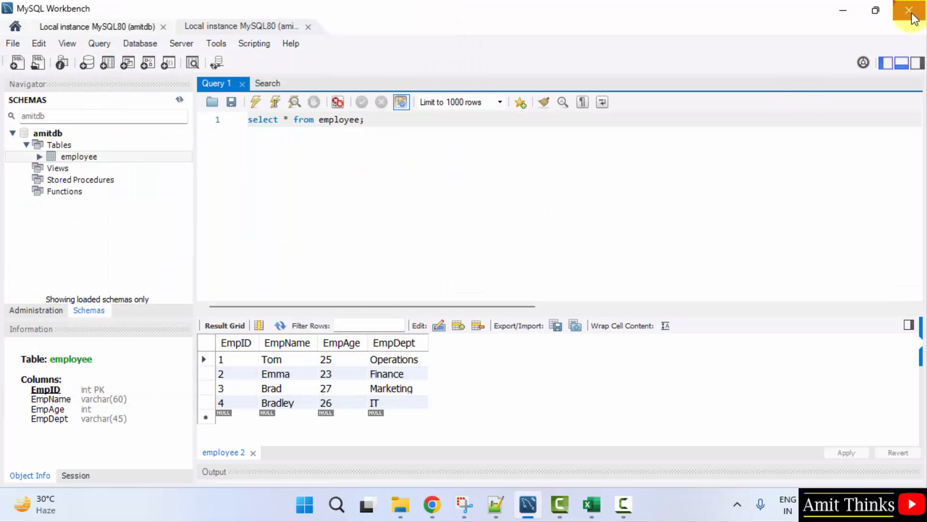
Close Workbench and relaunch it by searching 'workb' in the Start menu.
click(318, 503)
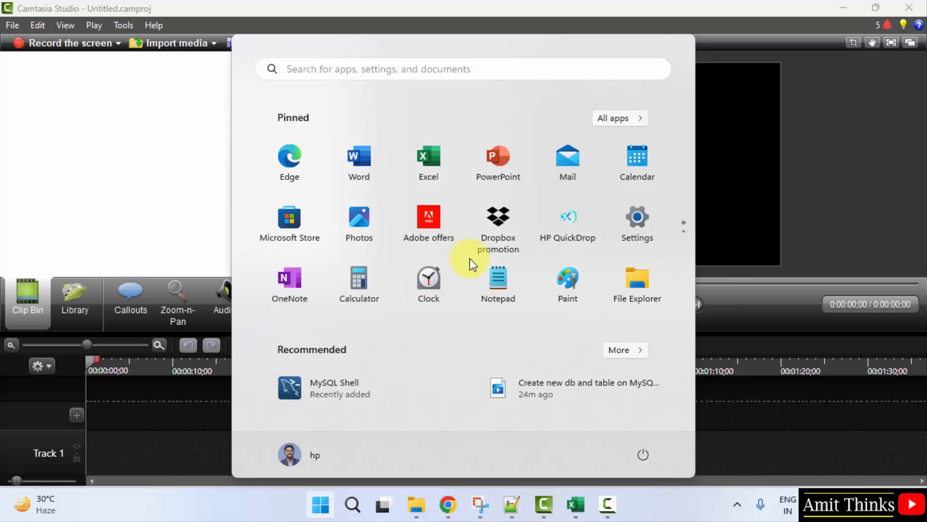
text(workb)
text(s)
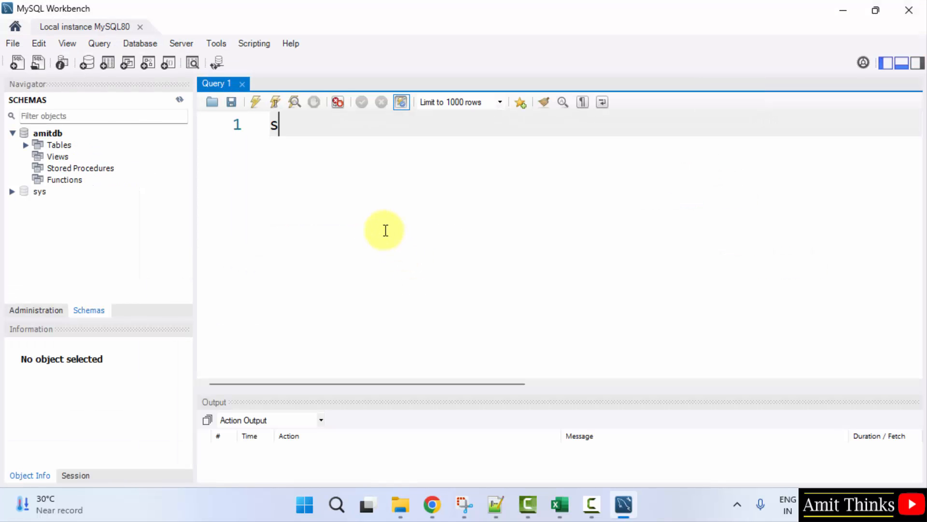
Run 'select * from employee;' in the enlarged editor, returning four employee rows.
text(elect * from a)
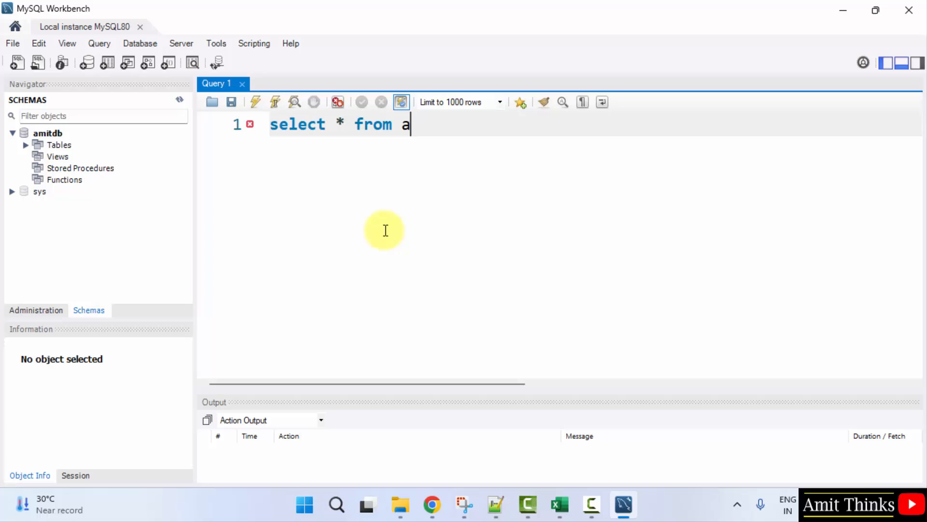
text(mit)
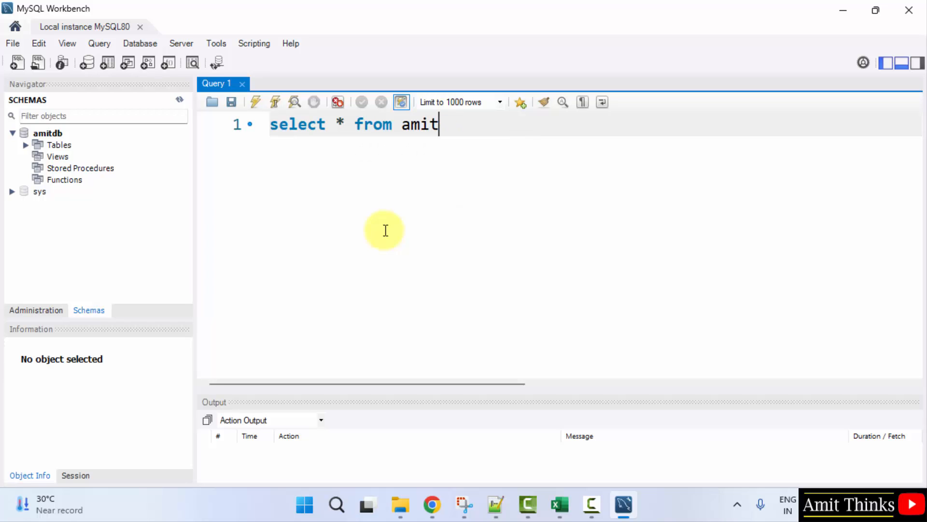
text(employee;)
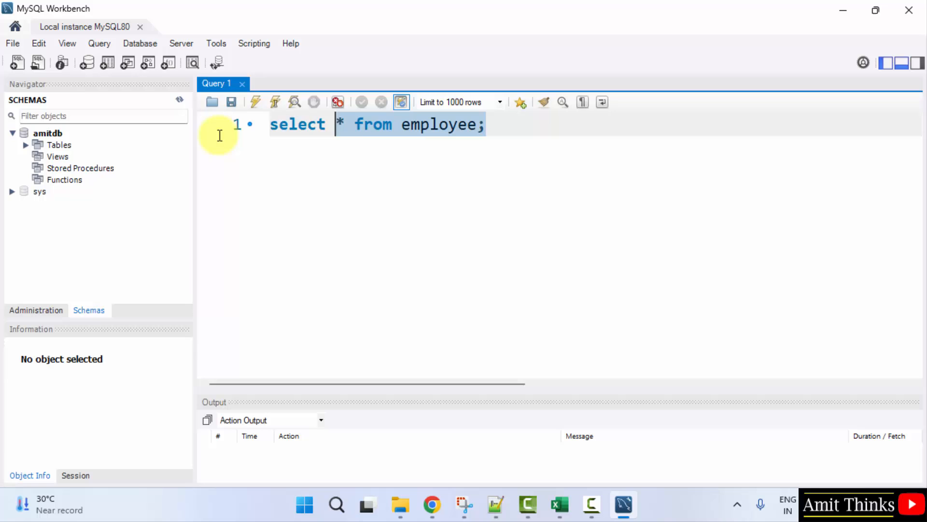
mouse_move(255, 102)
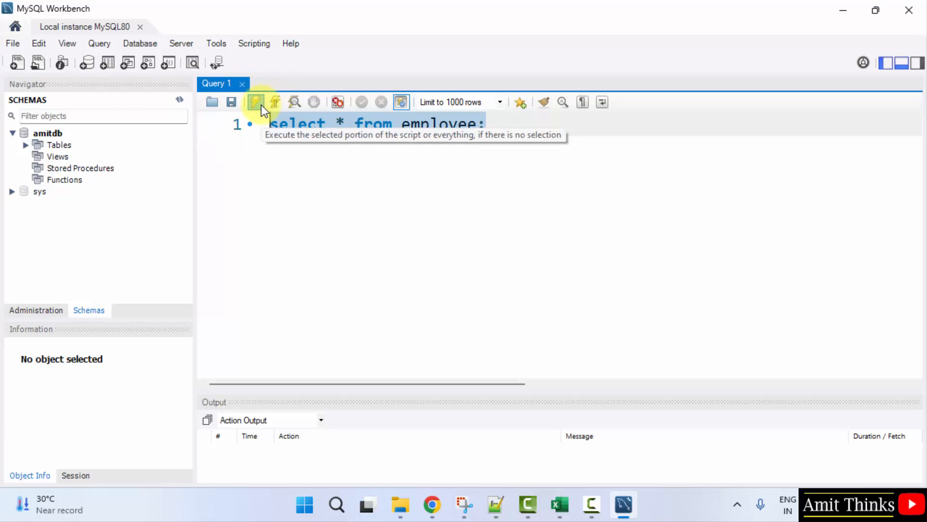
click(255, 101)
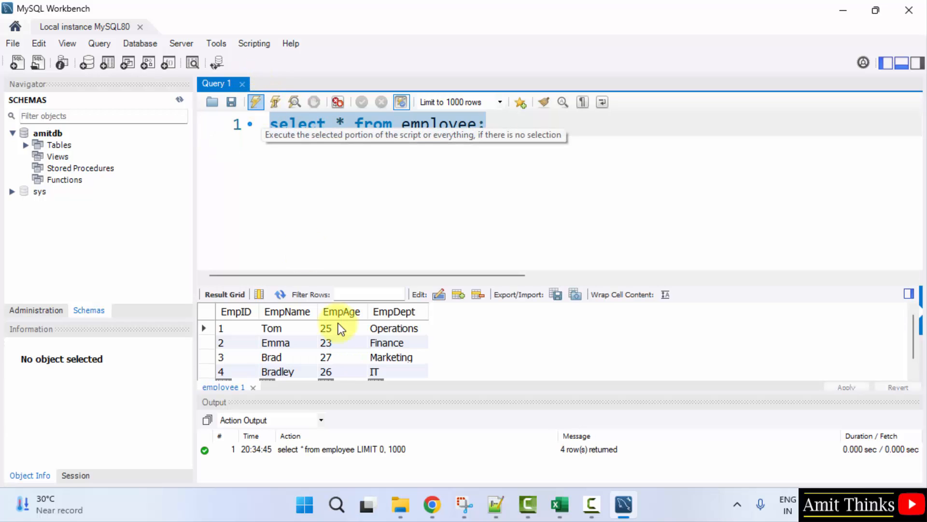
mouse_move(487, 449)
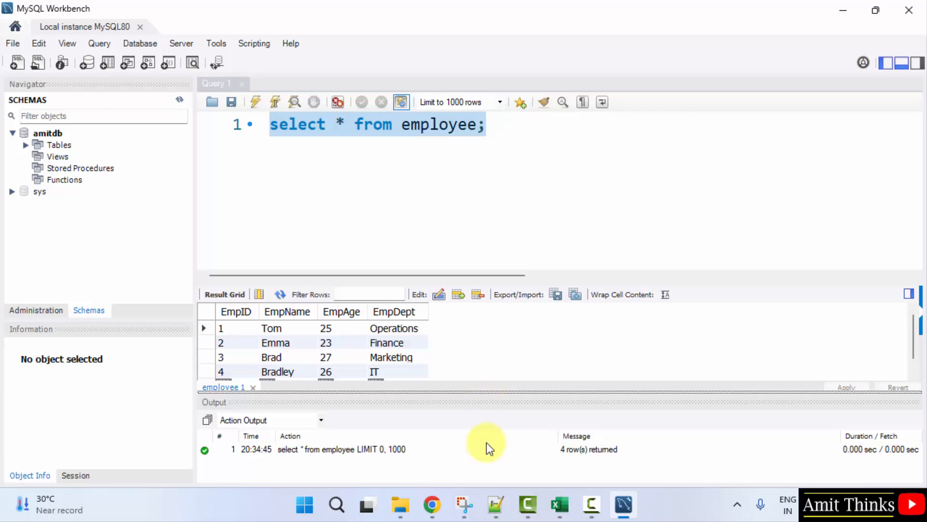